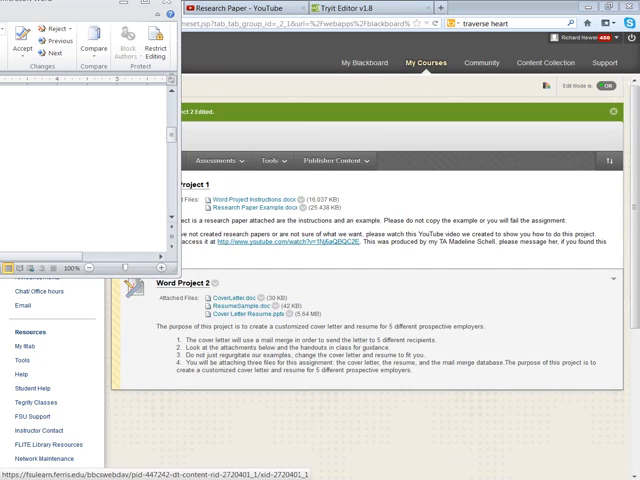
Step: Open ResumeSample(1).doc from Word Project 2 in Microsoft Word
click(228, 304)
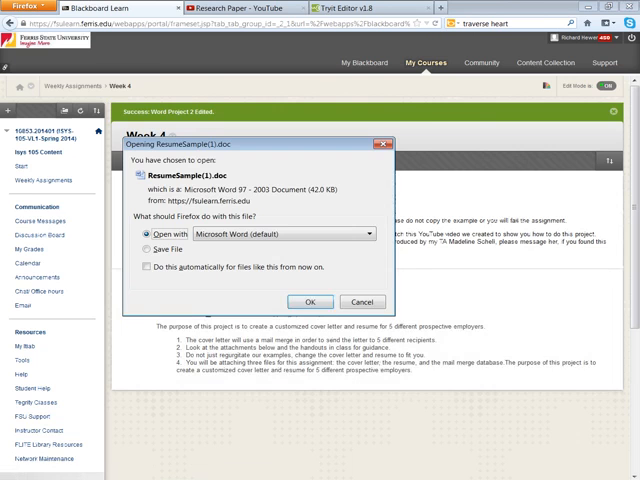
click(360, 300)
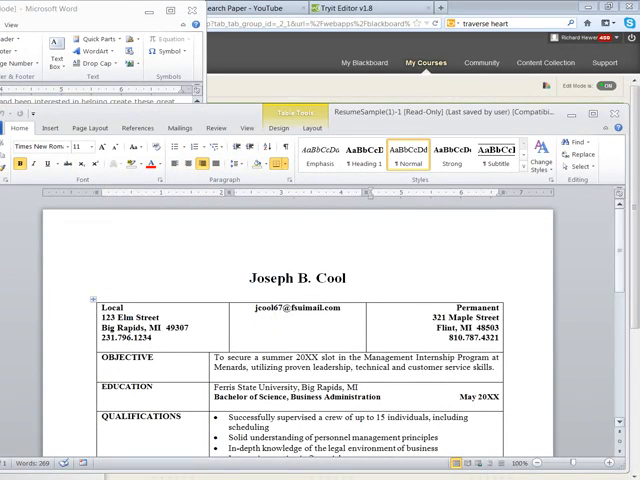
Step: Scroll down the resume to reach the objective text for rewriting
scroll(down, 3)
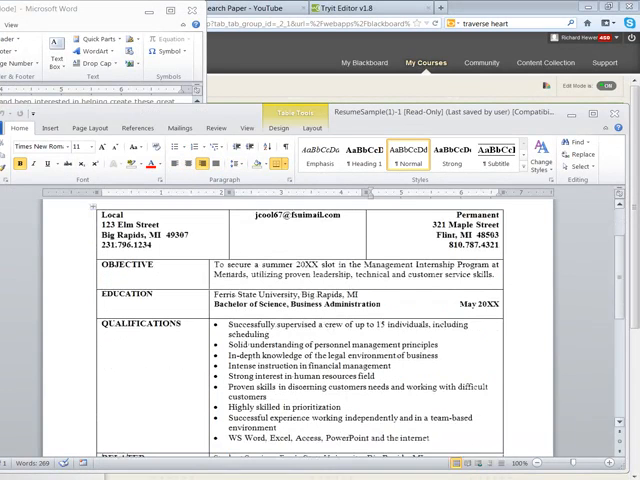
scroll(down, 3)
text(POSIT)
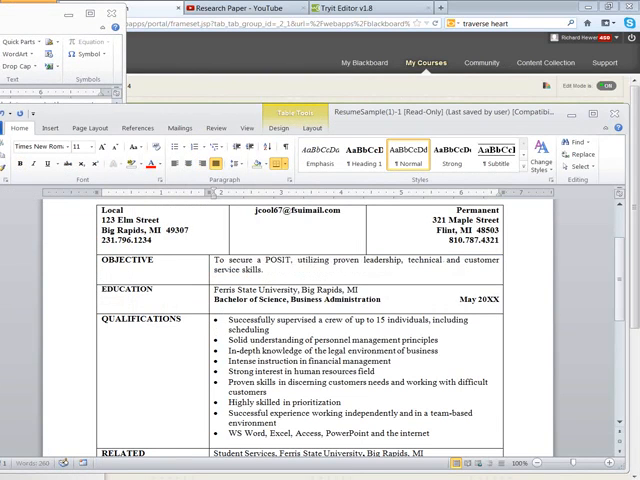
Step: Complete POSITION in the objective and change the degree date to May 2014
text(ON)
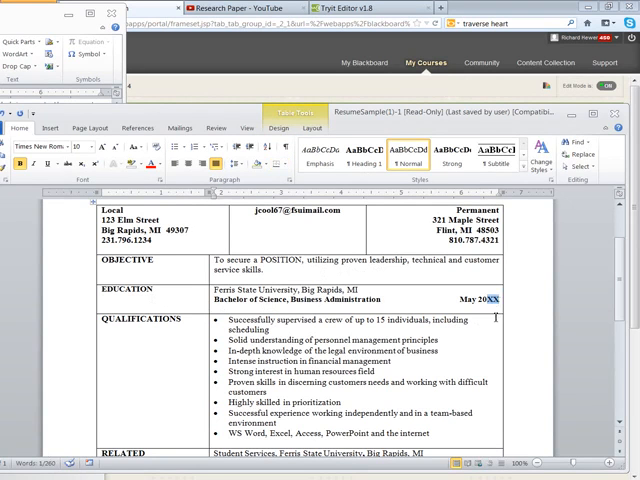
text(2014)
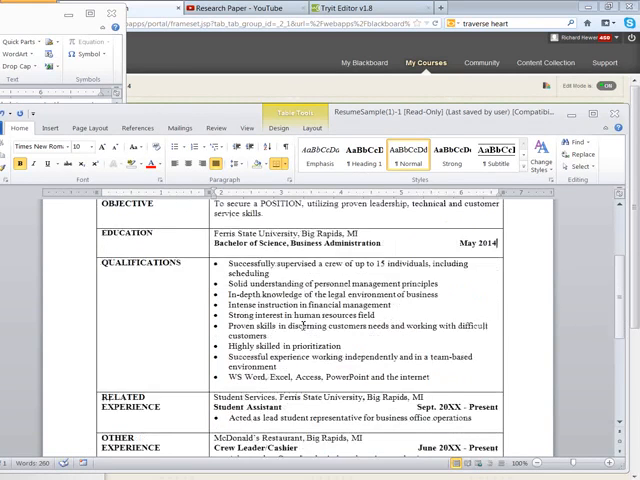
scroll(down, 3)
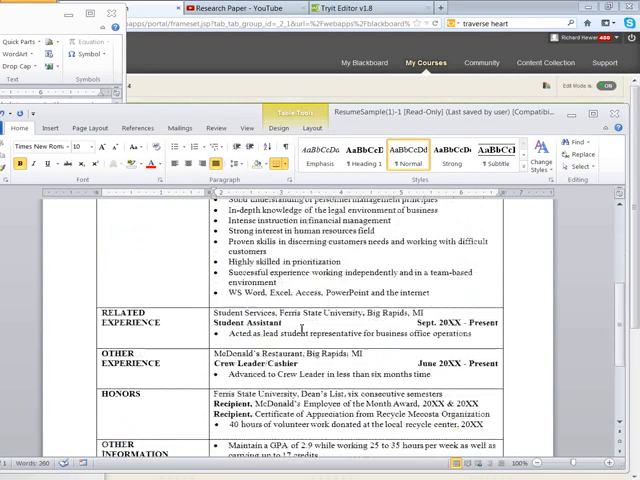
scroll(down, 3)
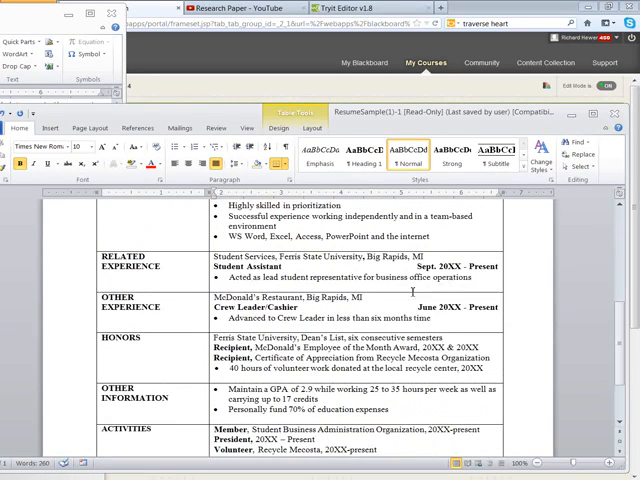
scroll(down, 3)
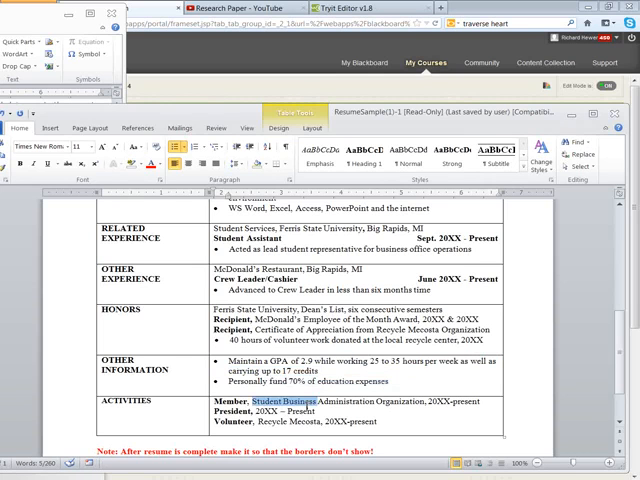
scroll(down, 3)
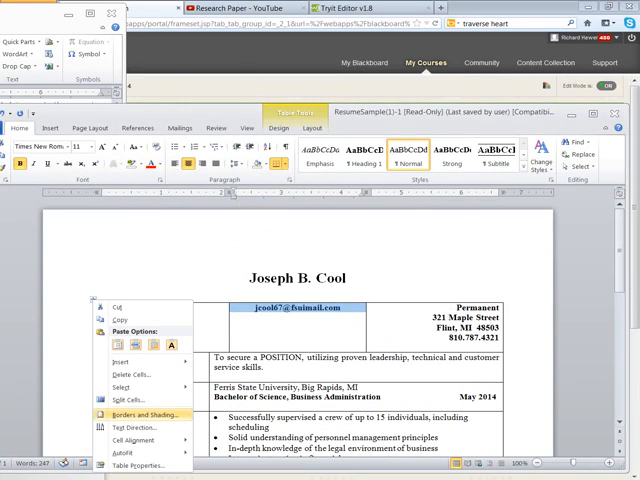
Step: Select the entire resume layout table and bring up its Borders and Shading settings
click(142, 414)
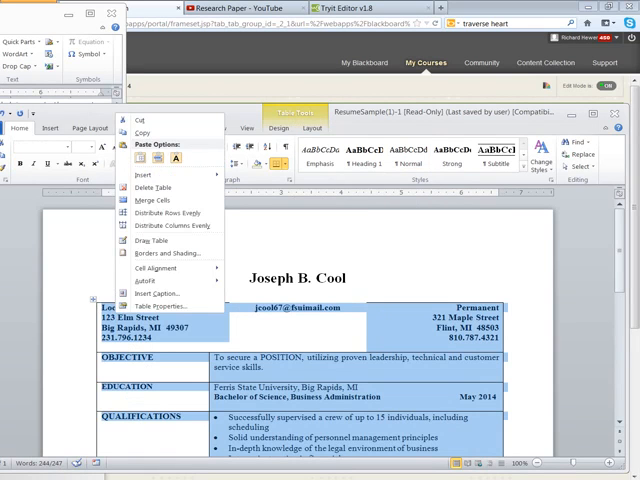
mouse_move(160, 252)
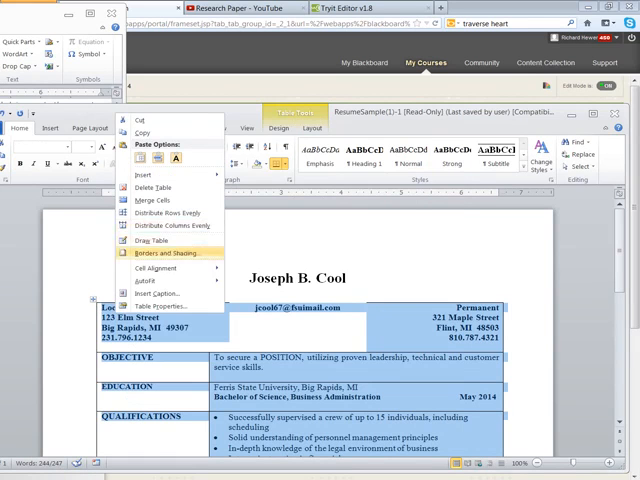
click(164, 252)
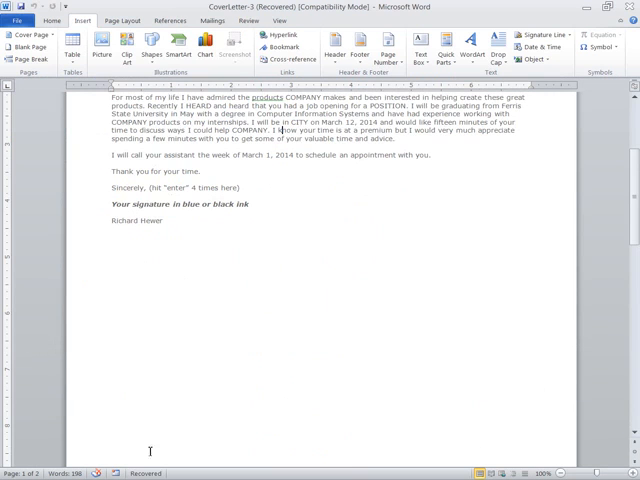
Step: Review the pasted resume on the pages after the cover letter and place the cursor in its heading
scroll(down, 3)
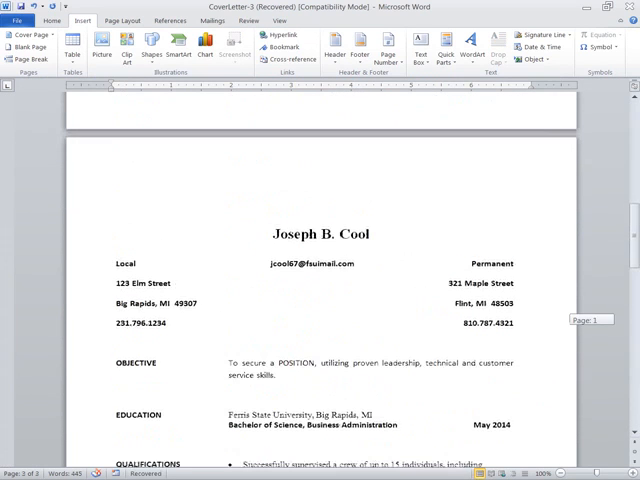
scroll(down, 3)
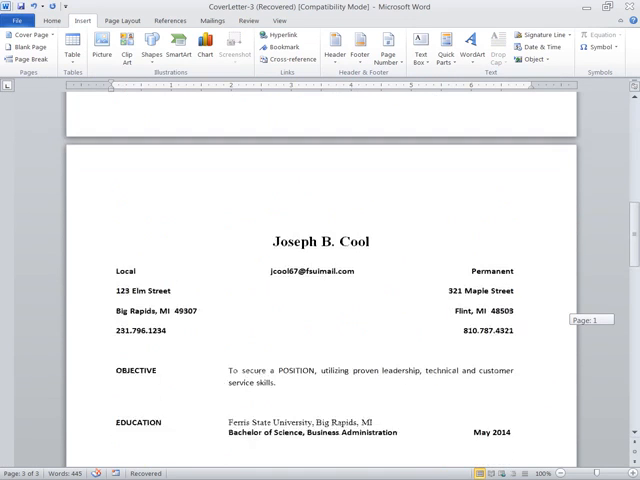
scroll(down, 3)
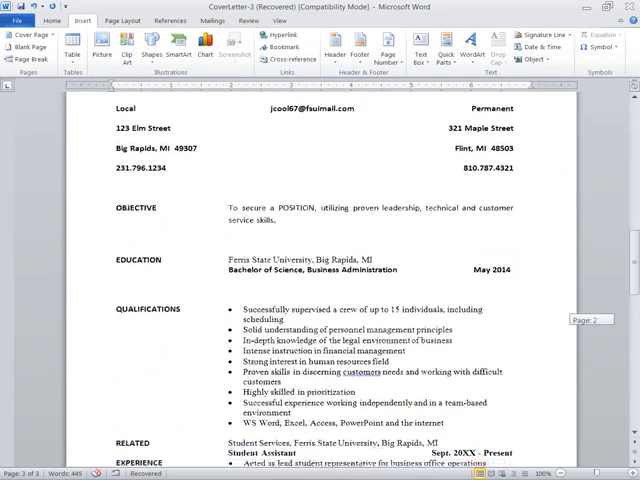
scroll(down, 3)
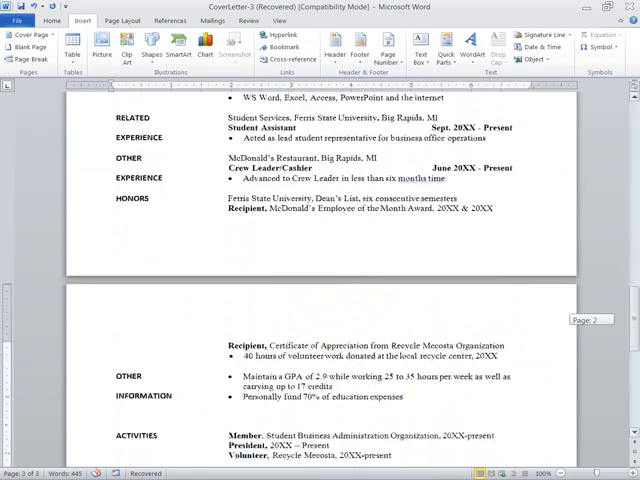
scroll(down, 3)
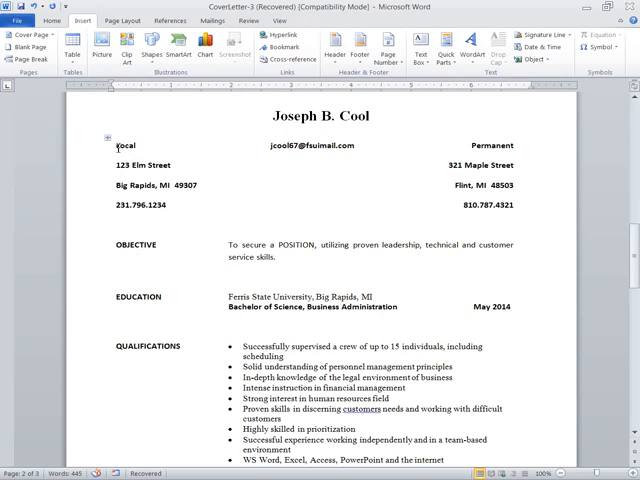
double_click(124, 144)
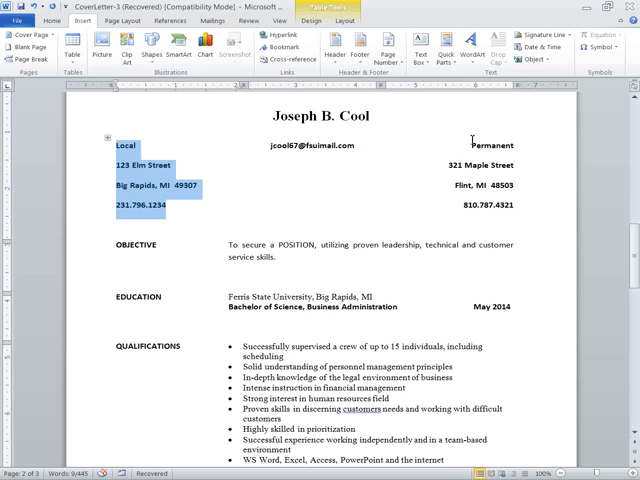
mouse_move(470, 142)
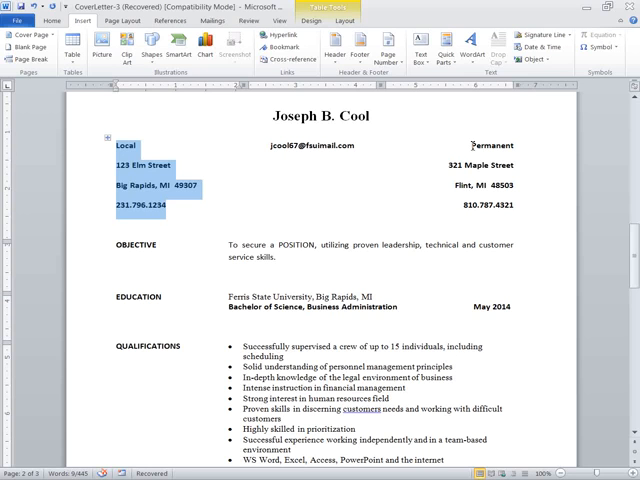
Step: Select both Local and Permanent address columns and switch to Home formatting
drag(464, 144, 512, 164)
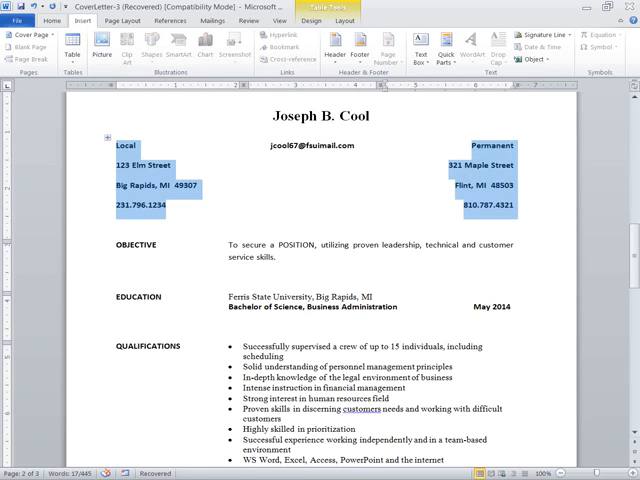
click(60, 20)
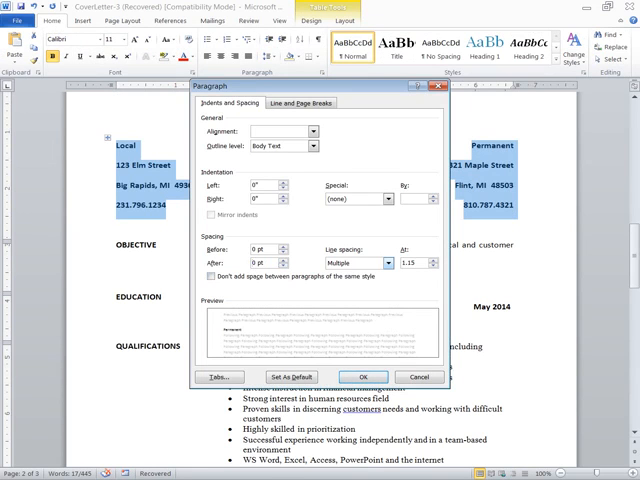
Step: Change the address lines' line spacing from Multiple (1.15) to Single in the Paragraph dialog
click(384, 250)
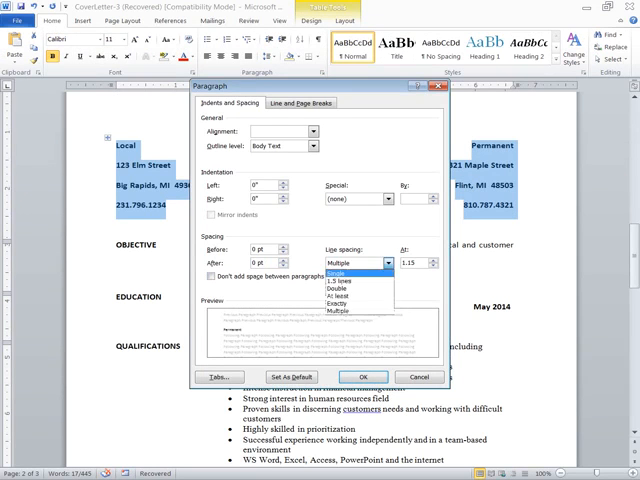
click(342, 272)
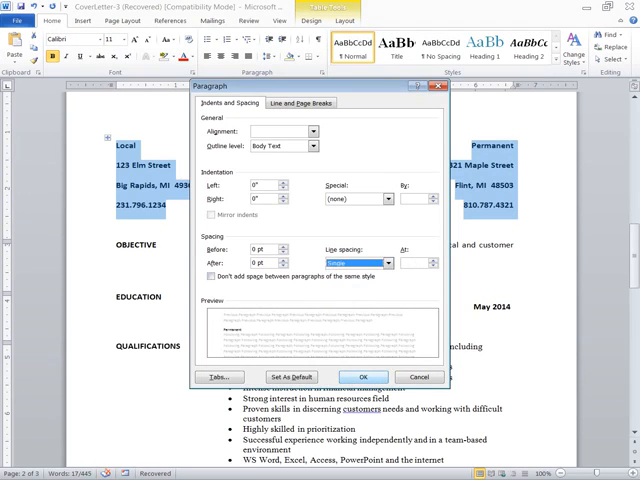
click(392, 376)
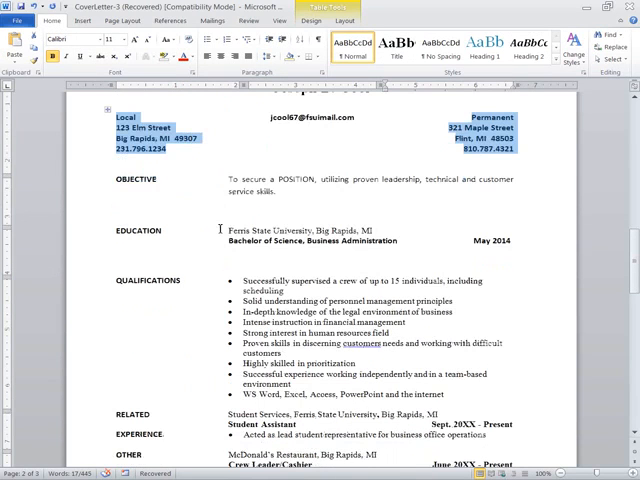
Step: Check the resume layout on page two, then return to its name heading
scroll(down, 3)
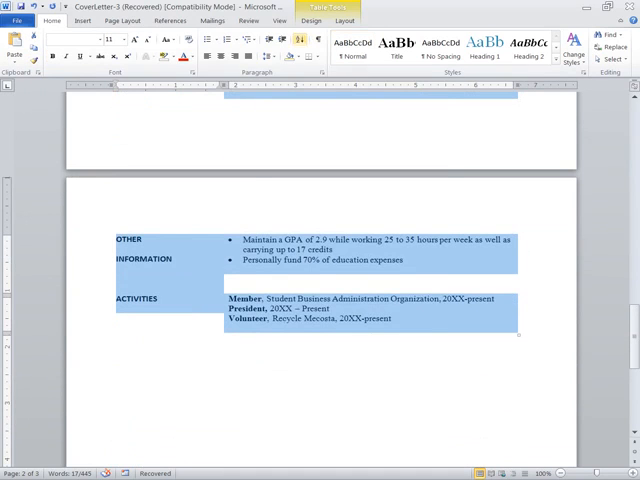
click(296, 76)
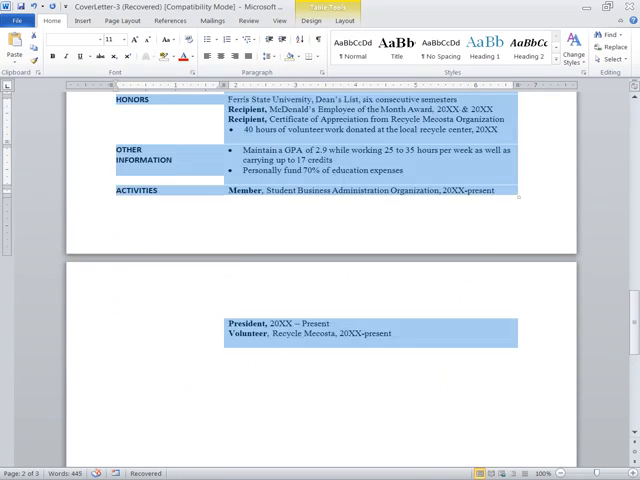
scroll(up, 3)
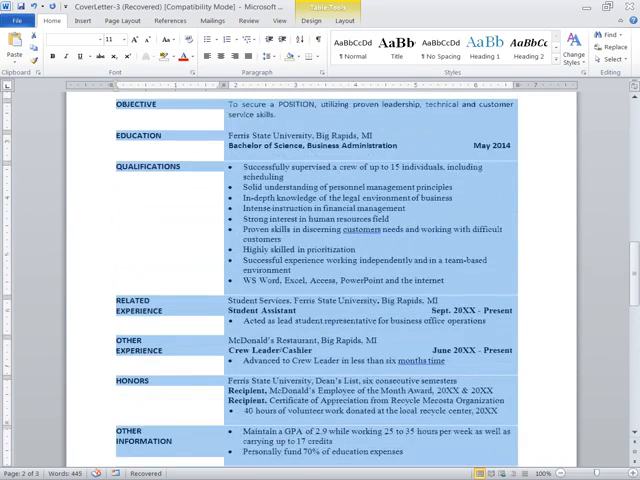
scroll(up, 3)
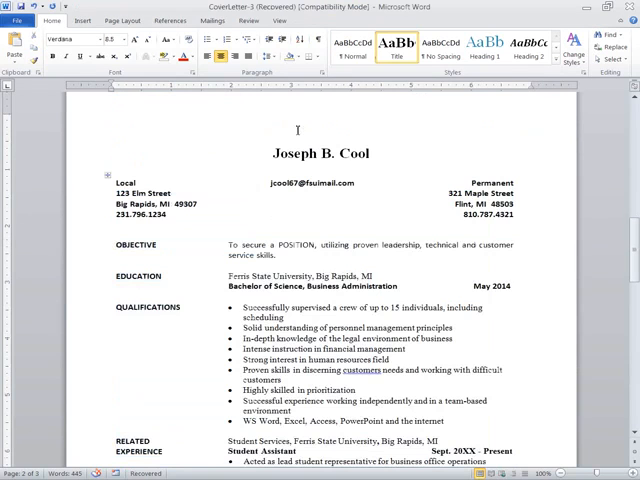
scroll(down, 3)
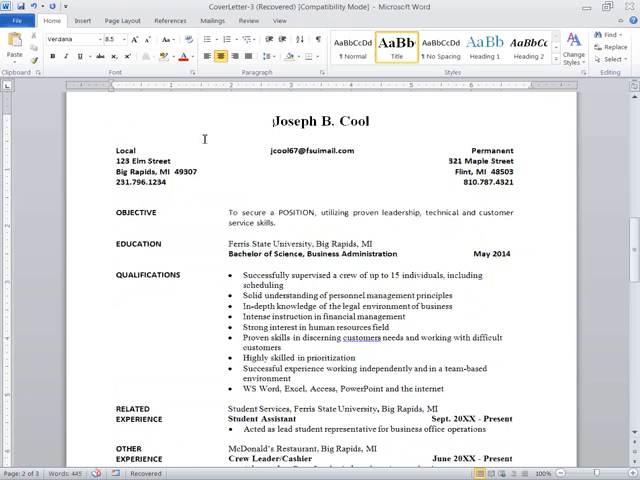
scroll(down, 3)
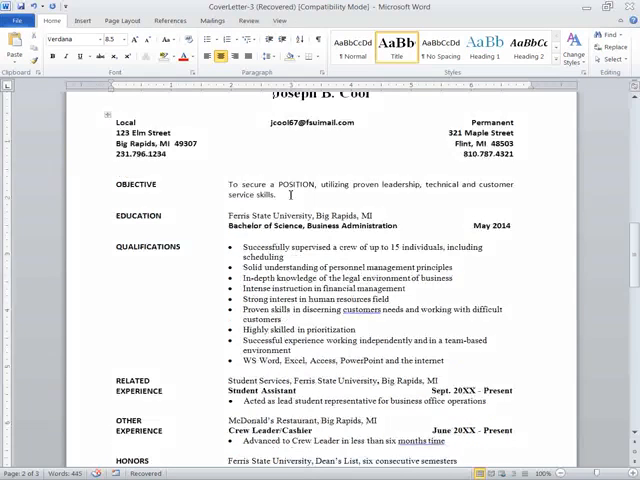
scroll(down, 3)
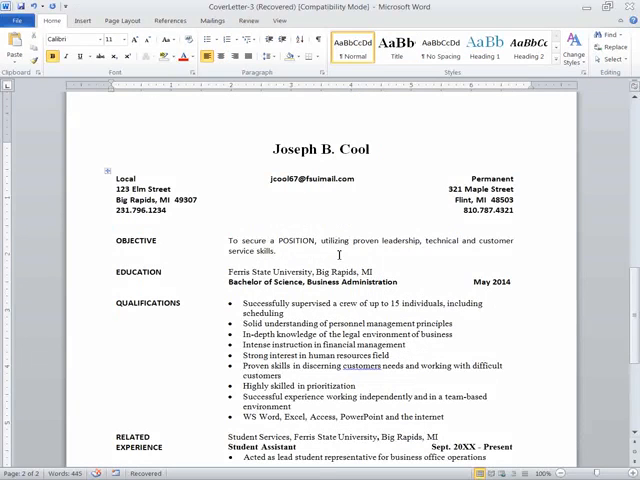
mouse_move(380, 144)
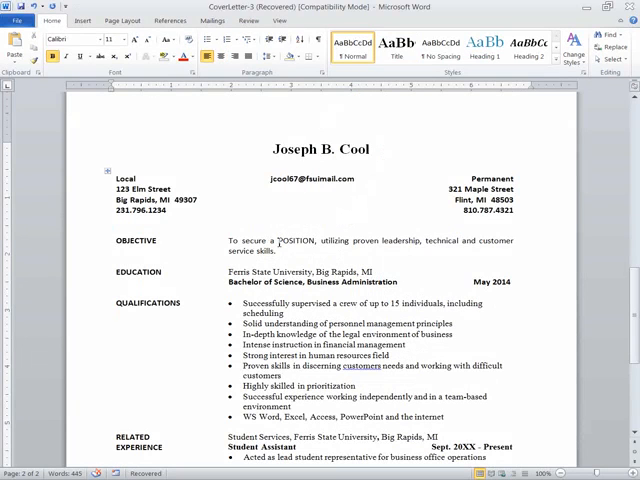
Step: Insert "at COMPANY," after POSITION in the resume objective
double_click(298, 240)
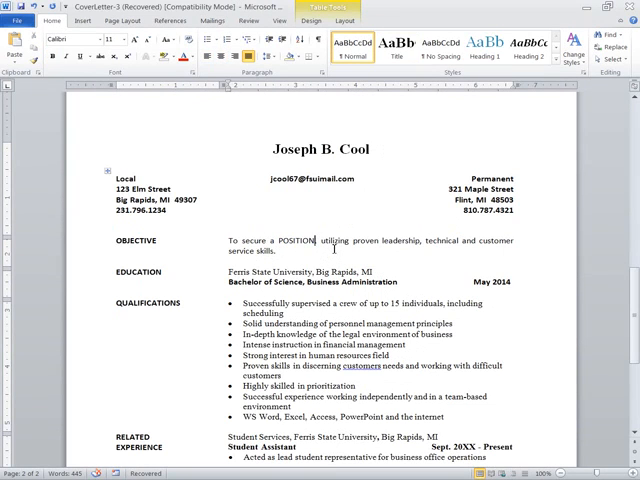
text(at,)
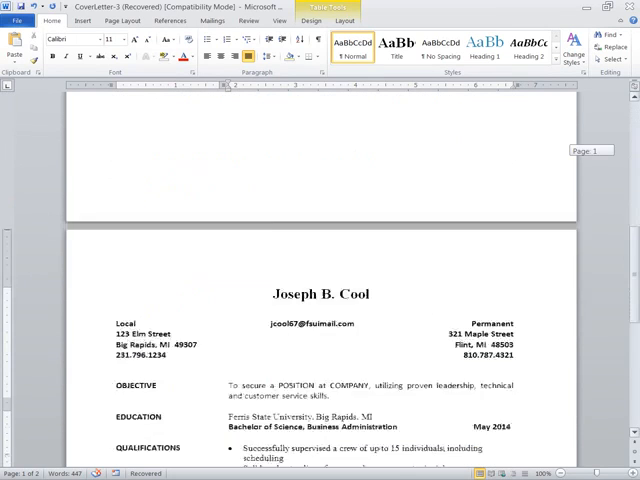
scroll(down, 3)
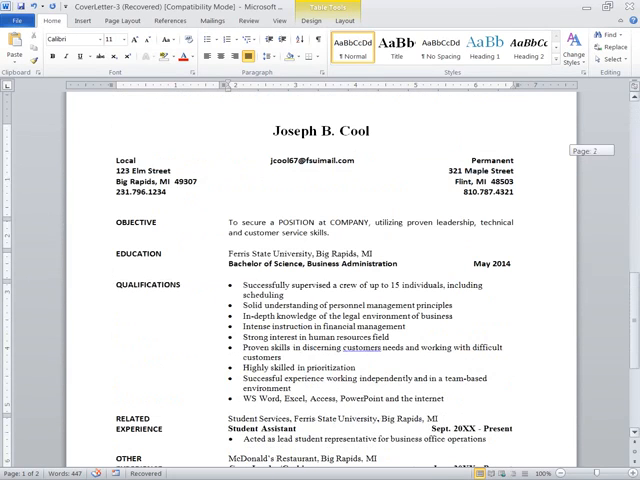